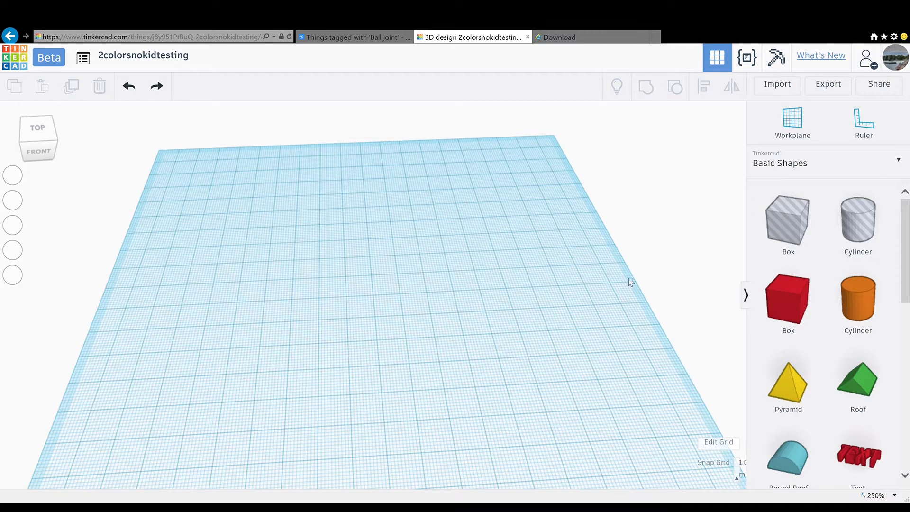
- Place a red box on the workplane and set its length to 80
{"action": "left_click", "coordinate": [788, 300]}
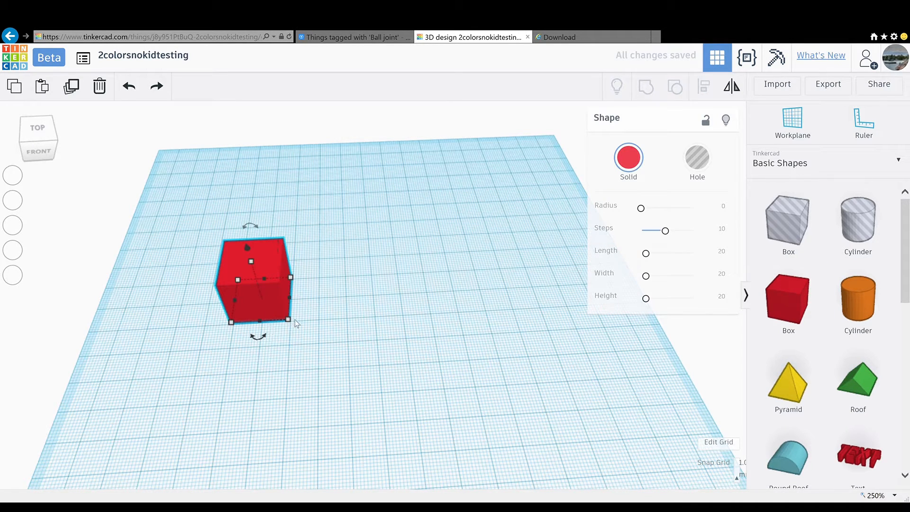
{"action": "mouse_move", "coordinate": [287, 324]}
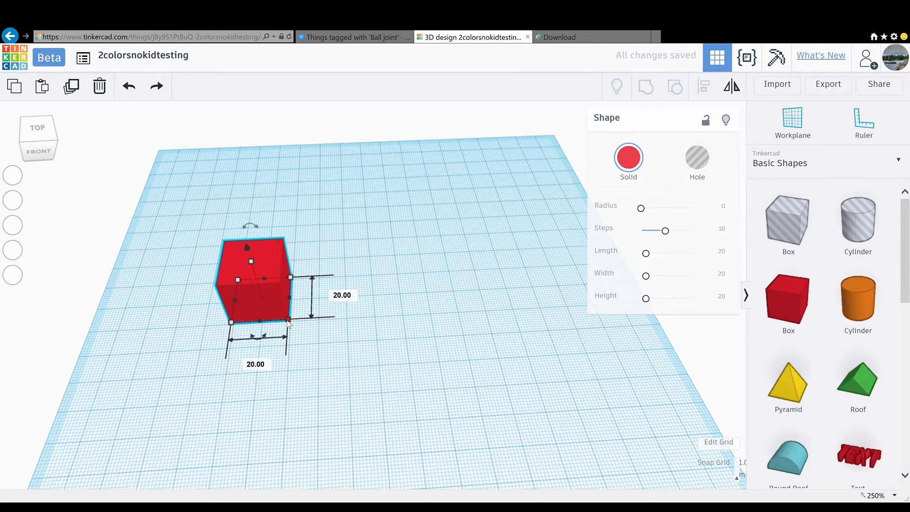
{"action": "left_click", "coordinate": [251, 362]}
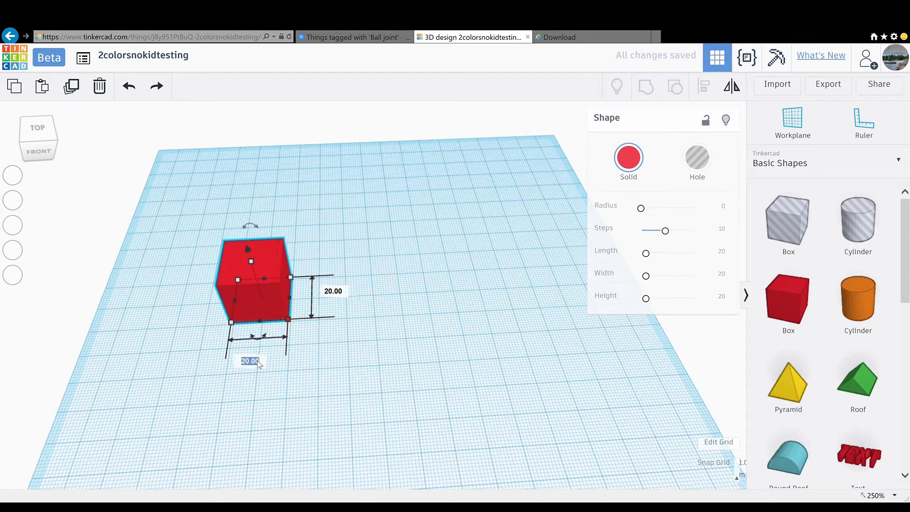
{"action": "type", "text": "80"}
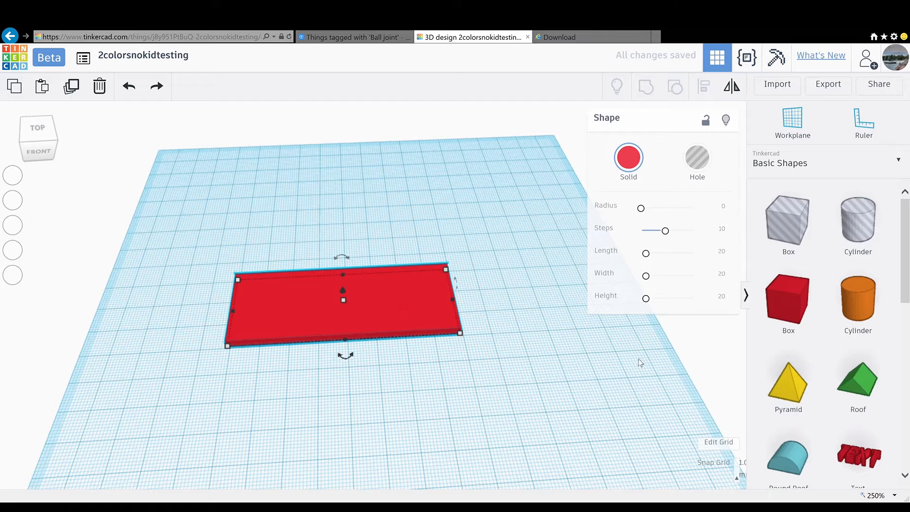
{"action": "mouse_move", "coordinate": [860, 234]}
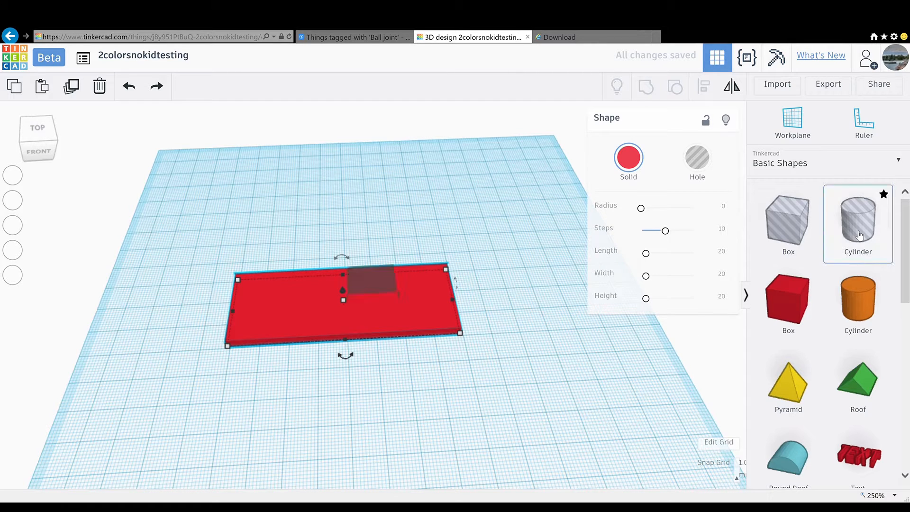
- Add a cylinder, make it a hole, resize it, and move it to the plate's left end
{"action": "left_click_drag", "start_coordinate": [858, 224], "coordinate": [516, 304]}
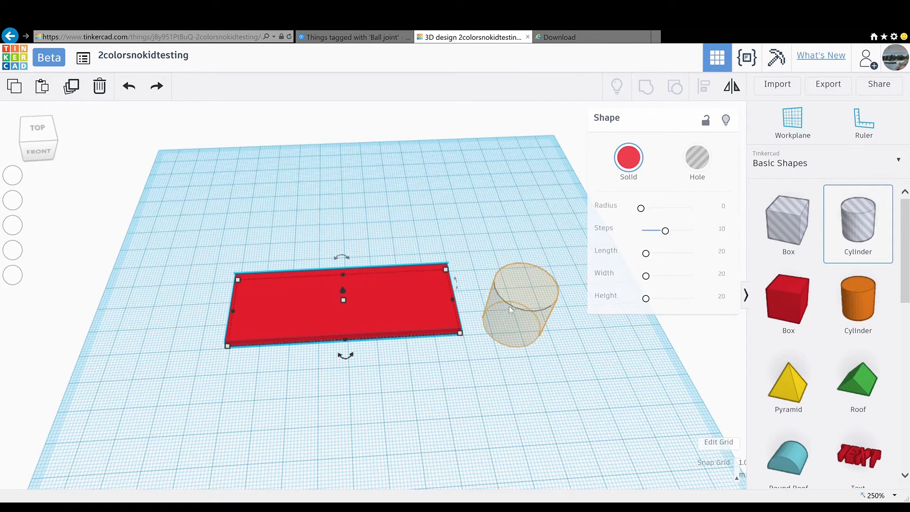
{"action": "left_click", "coordinate": [516, 306]}
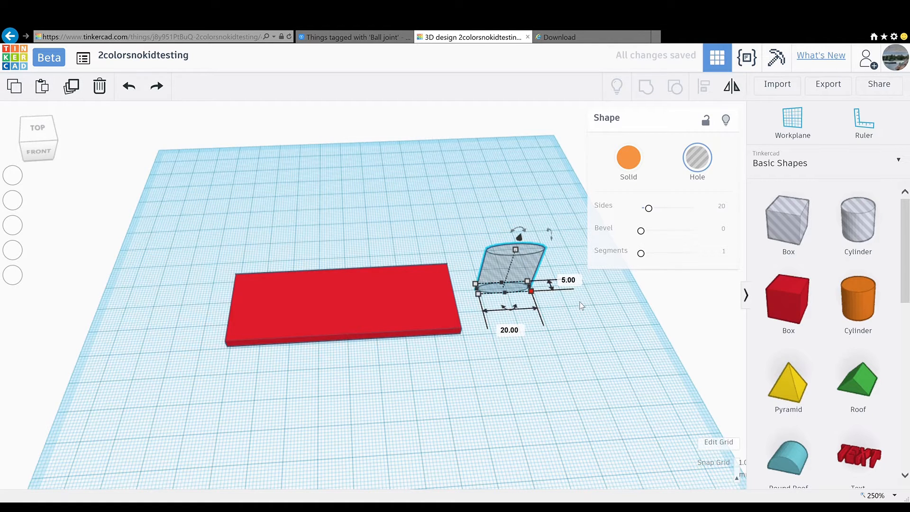
{"action": "left_click", "coordinate": [509, 330]}
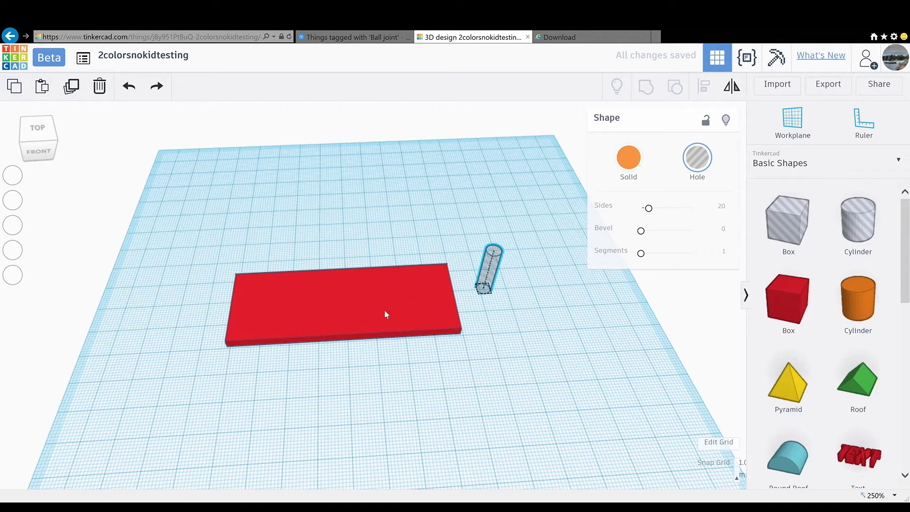
{"action": "left_click_drag", "start_coordinate": [489, 267], "coordinate": [238, 284]}
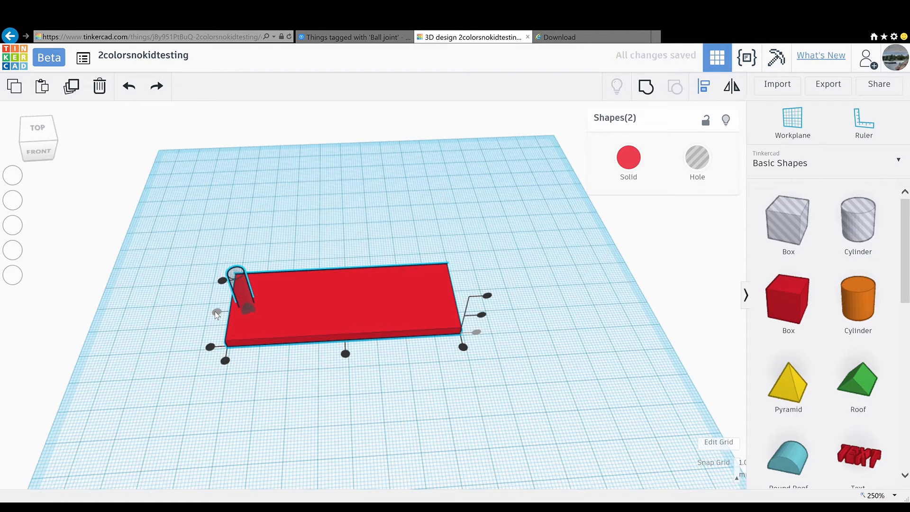
{"action": "mouse_move", "coordinate": [674, 87]}
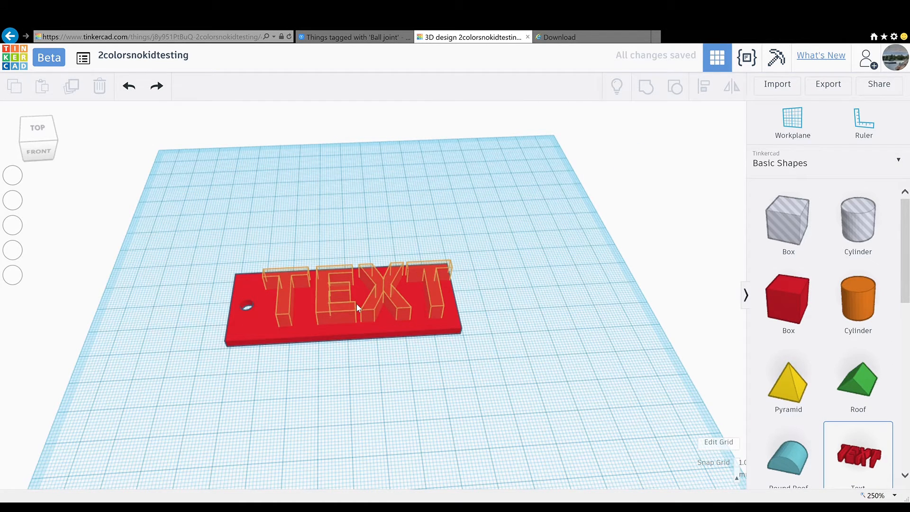
- Drop a Text shape on the plate, change it to 'Snokid', and resize it to fit
{"action": "left_click", "coordinate": [357, 308]}
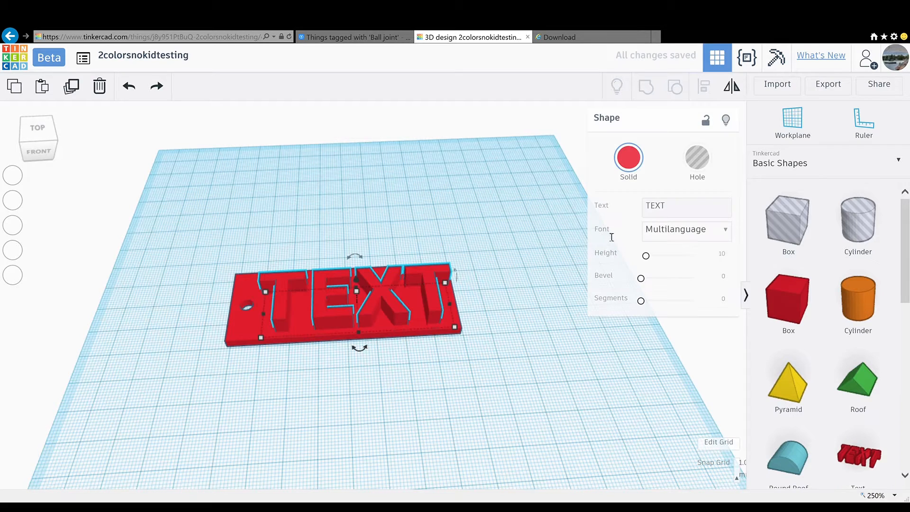
{"action": "left_click", "coordinate": [682, 208]}
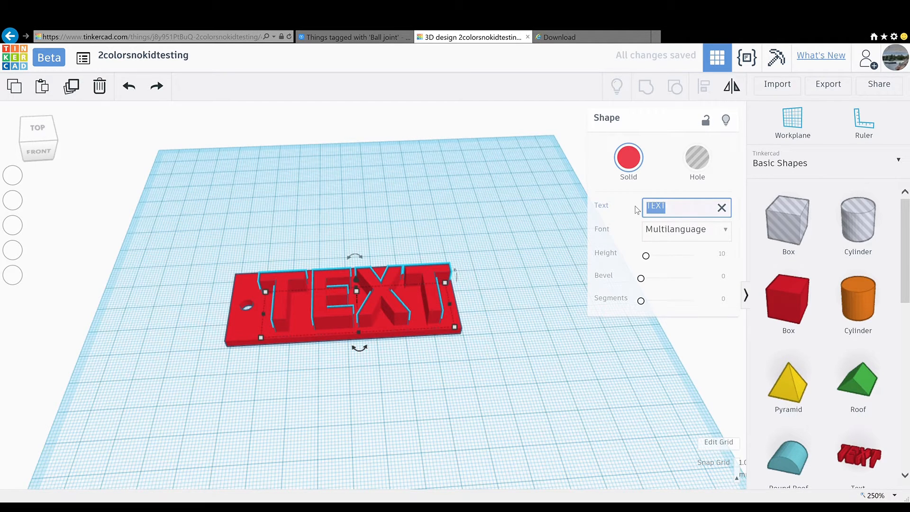
{"action": "type", "text": "S"}
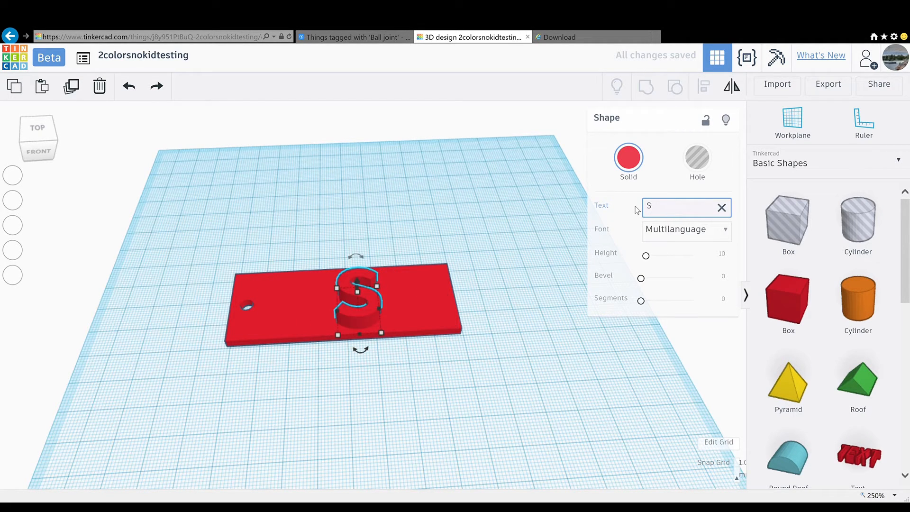
{"action": "type", "text": "nokid"}
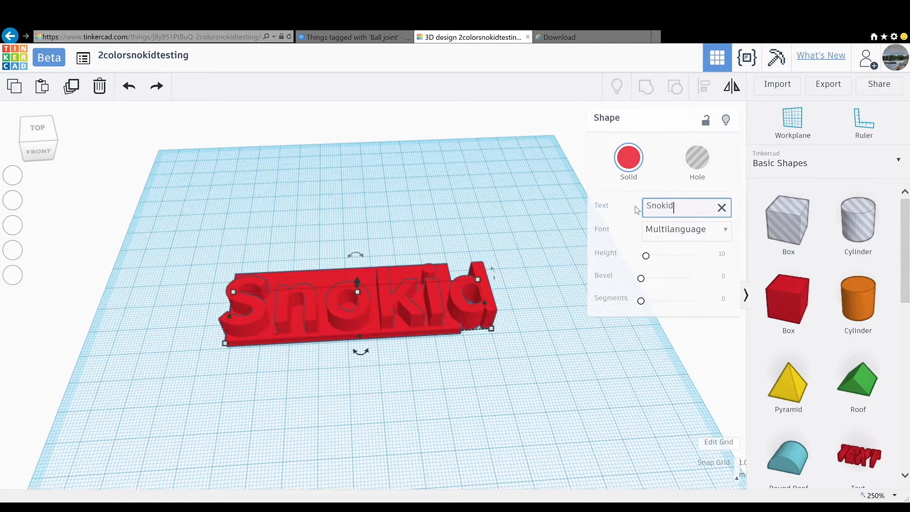
{"action": "left_click", "coordinate": [629, 157]}
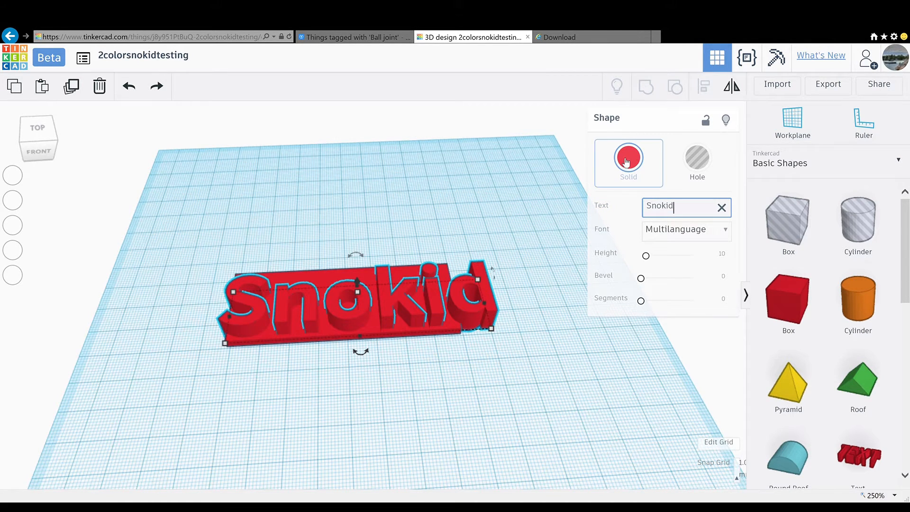
{"action": "mouse_move", "coordinate": [290, 302]}
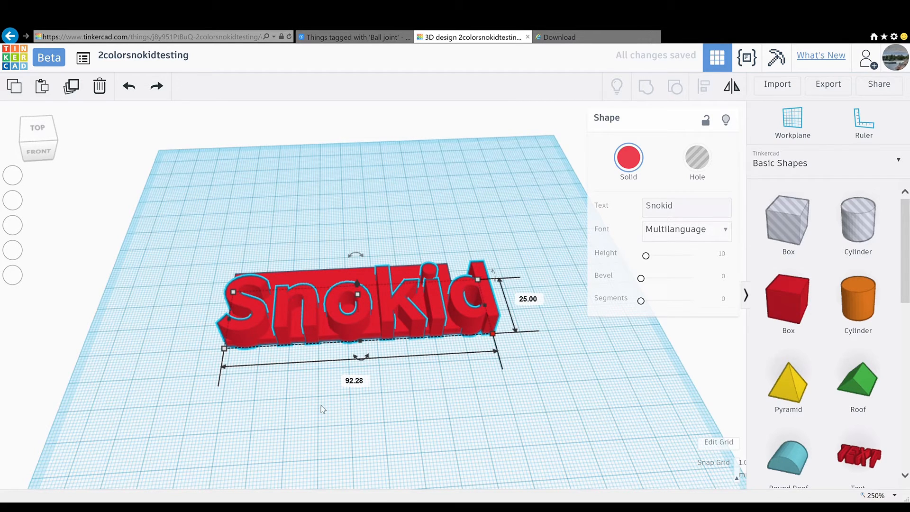
{"action": "left_click", "coordinate": [356, 380]}
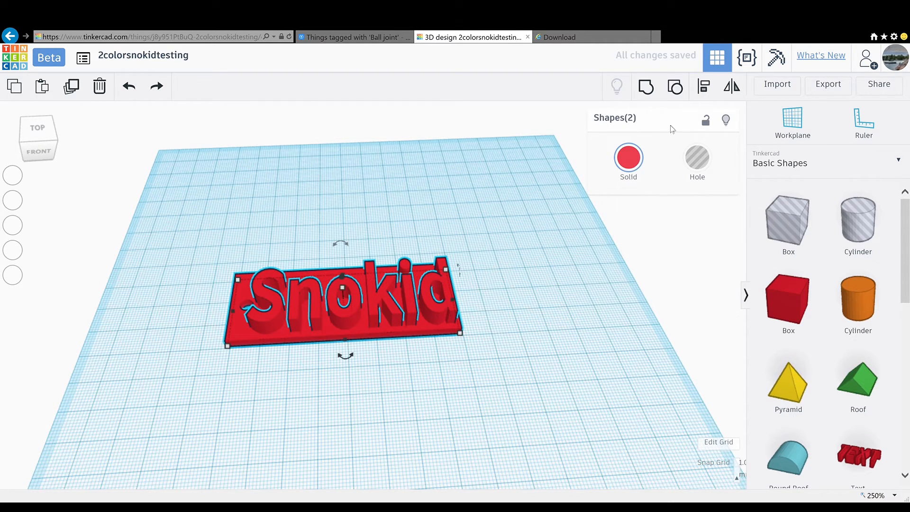
- Align the Snokid lettering with the plate and combine the shapes into one keychain
{"action": "left_click", "coordinate": [704, 86]}
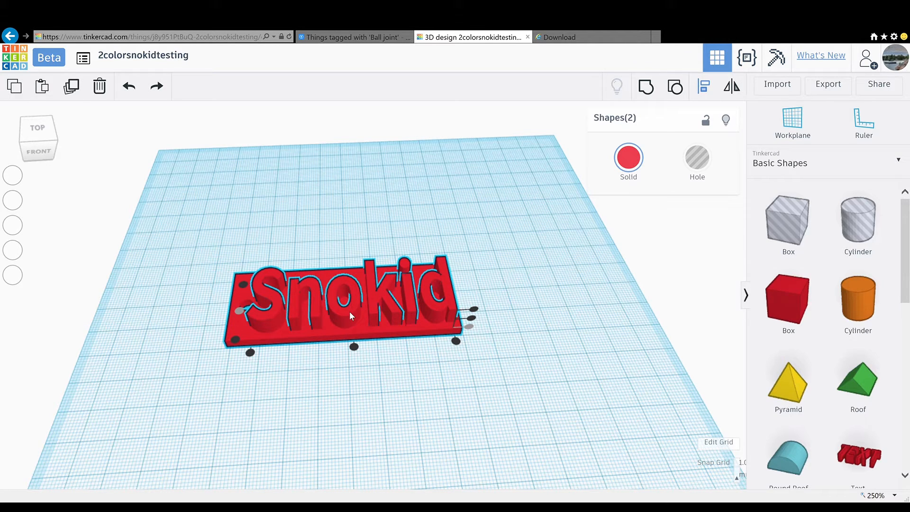
{"action": "mouse_move", "coordinate": [436, 311]}
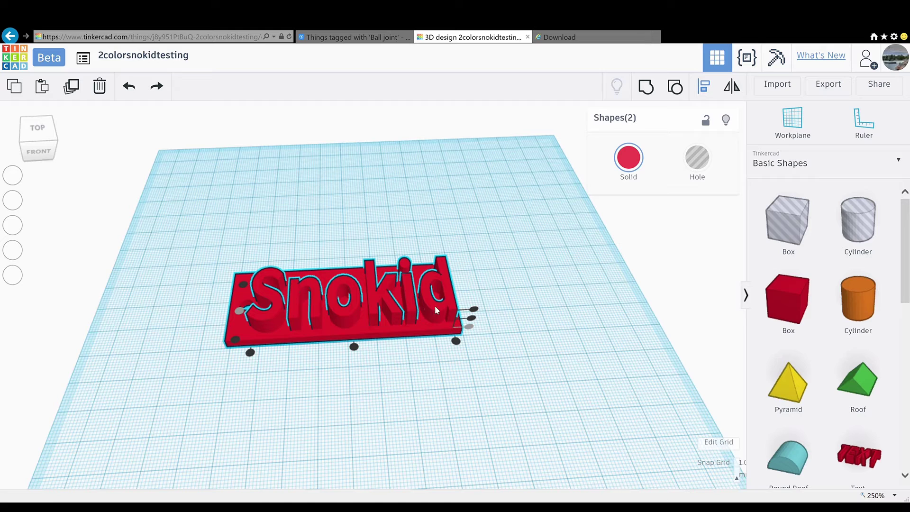
{"action": "mouse_move", "coordinate": [290, 310]}
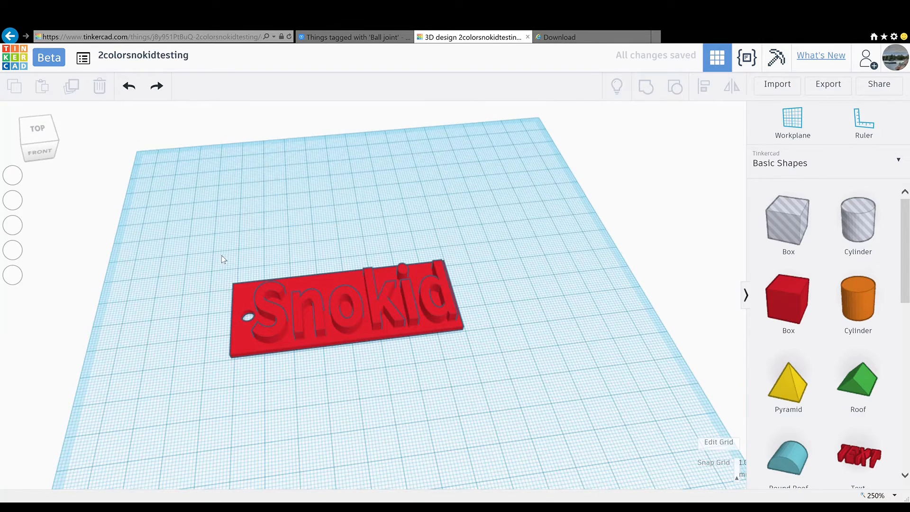
{"action": "left_click", "coordinate": [342, 316]}
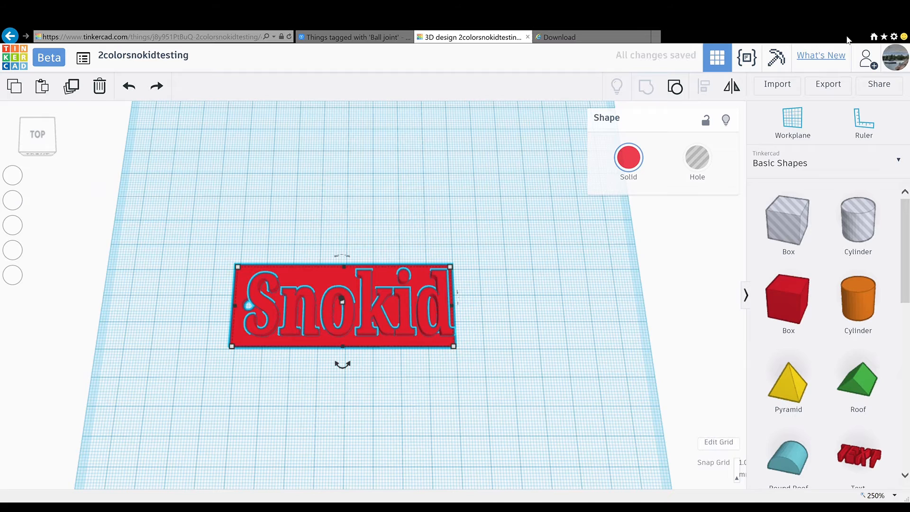
{"action": "mouse_move", "coordinate": [871, 36]}
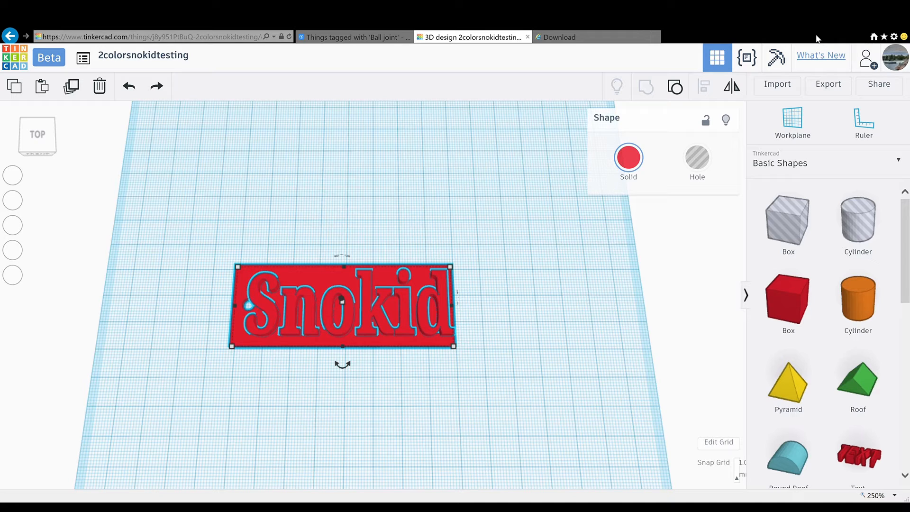
{"action": "mouse_move", "coordinate": [840, 37]}
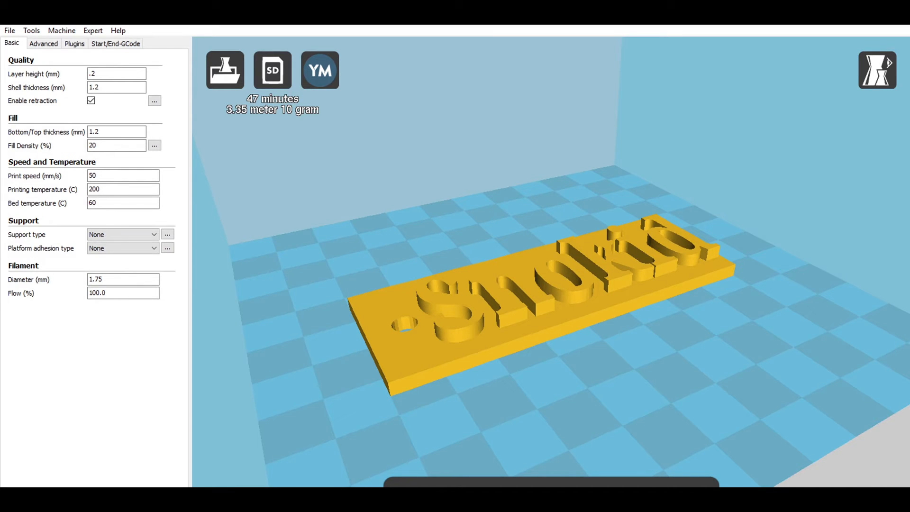
{"action": "mouse_move", "coordinate": [782, 325]}
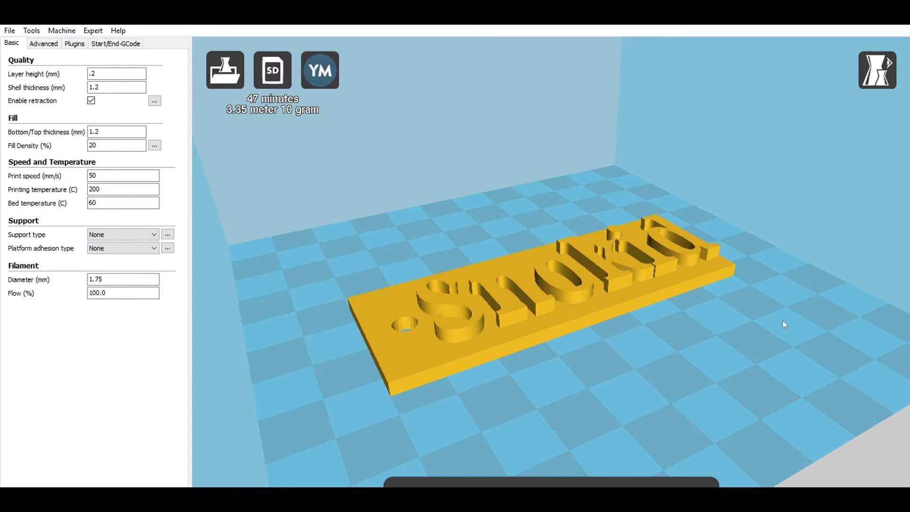
- Orbit the keychain in Cura to inspect it from the side and from above
{"action": "left_click_drag", "start_coordinate": [784, 324], "coordinate": [766, 324]}
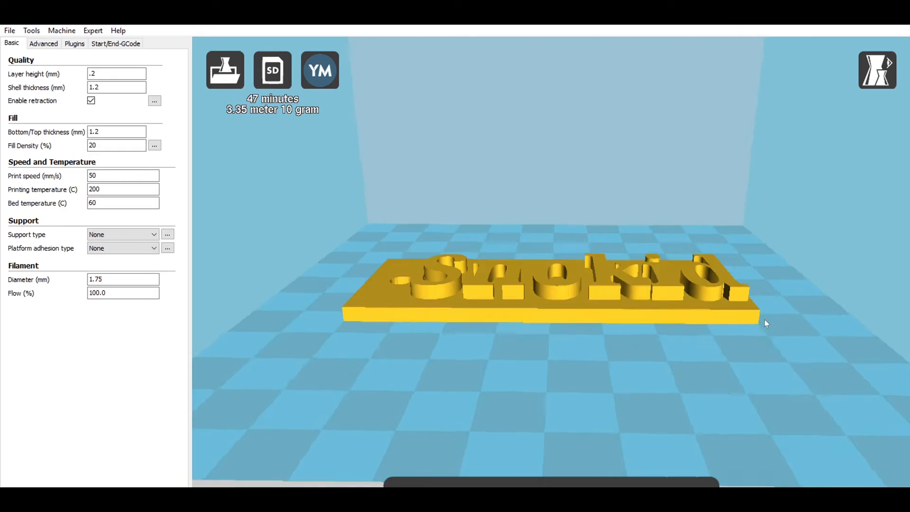
{"action": "left_click_drag", "start_coordinate": [766, 323], "coordinate": [773, 346]}
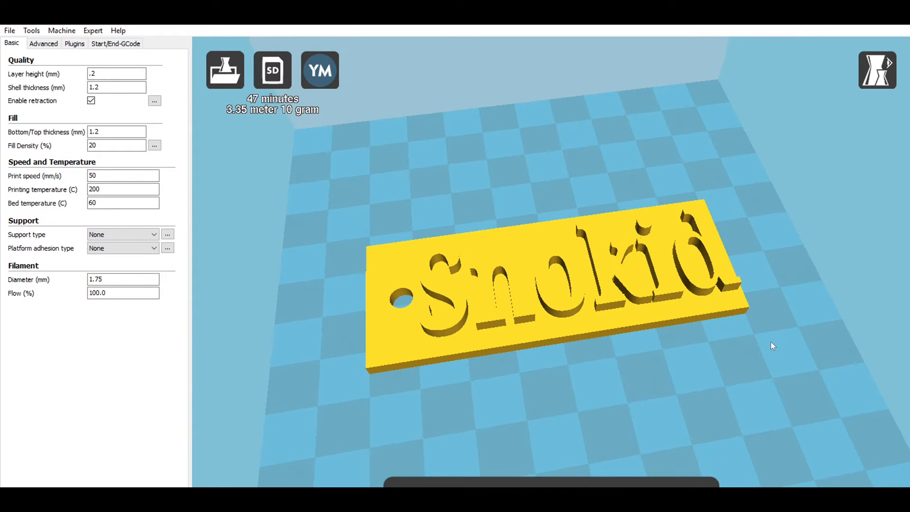
{"action": "mouse_move", "coordinate": [870, 71]}
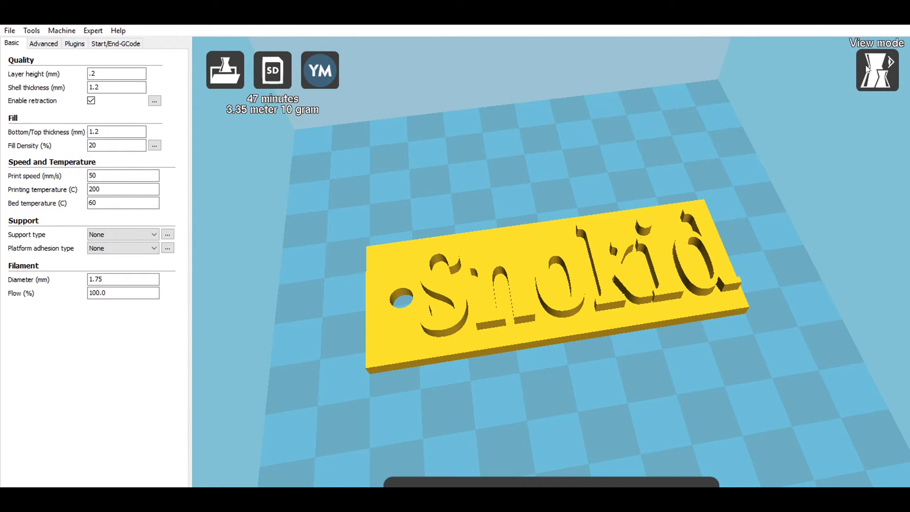
- Switch to the Layers view and set the layer slider to layer 16
{"action": "left_click", "coordinate": [875, 72]}
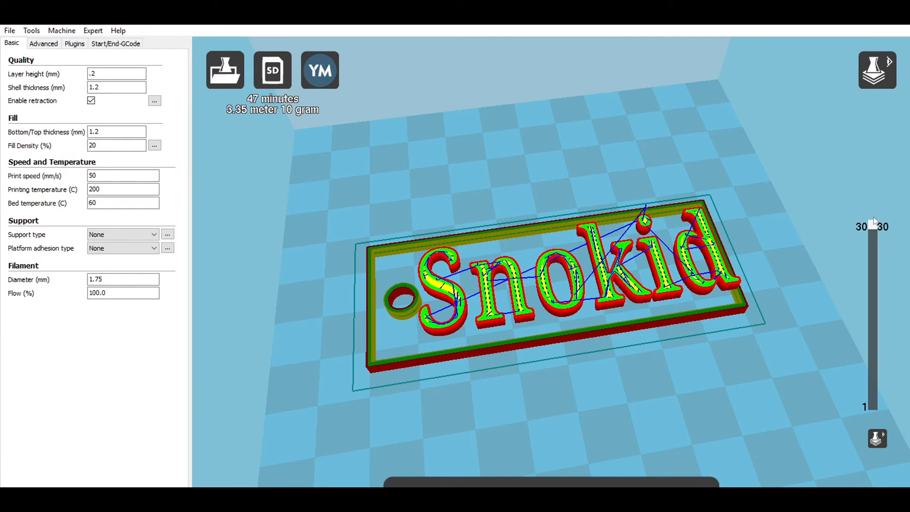
{"action": "left_click_drag", "start_coordinate": [871, 227], "coordinate": [871, 257]}
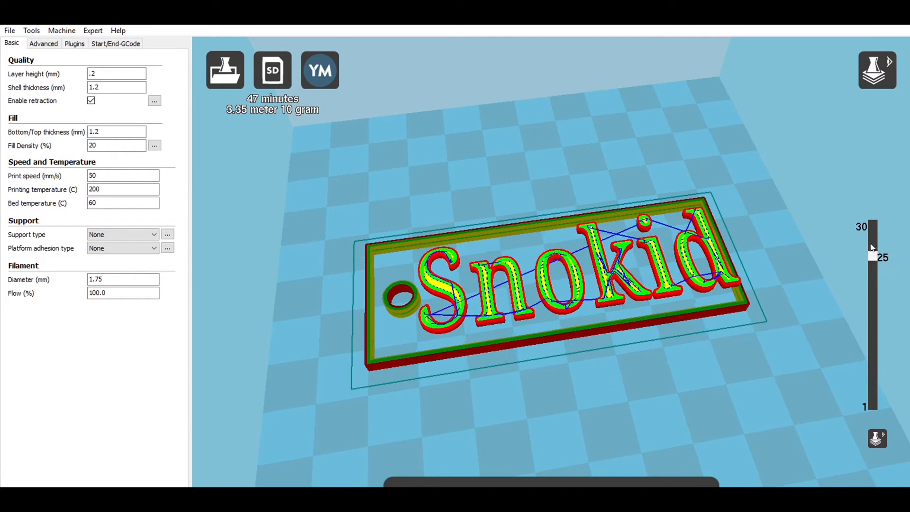
{"action": "left_click_drag", "start_coordinate": [871, 259], "coordinate": [871, 314]}
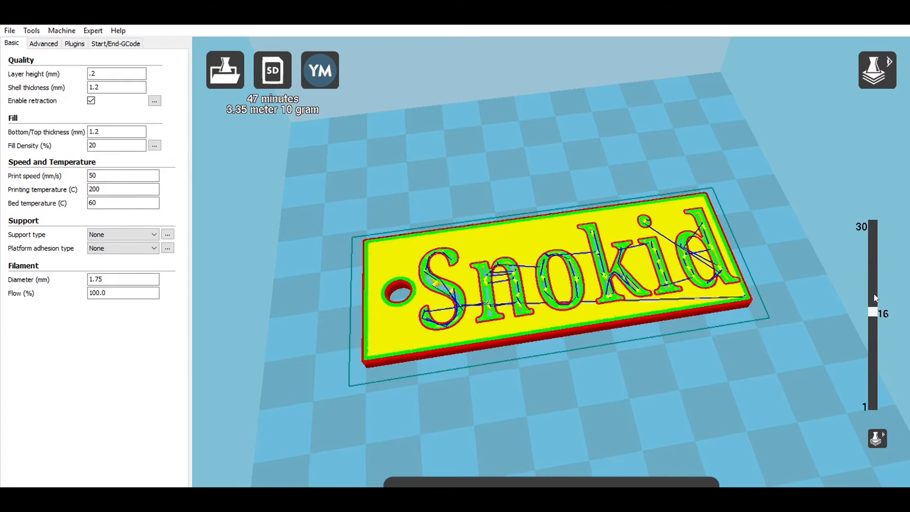
{"action": "left_click_drag", "start_coordinate": [871, 313], "coordinate": [871, 307]}
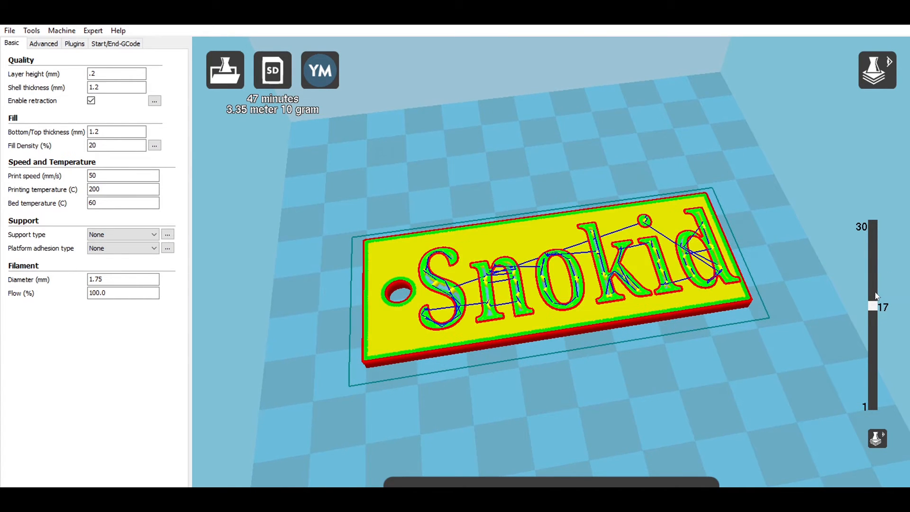
{"action": "left_click_drag", "start_coordinate": [872, 295], "coordinate": [872, 319]}
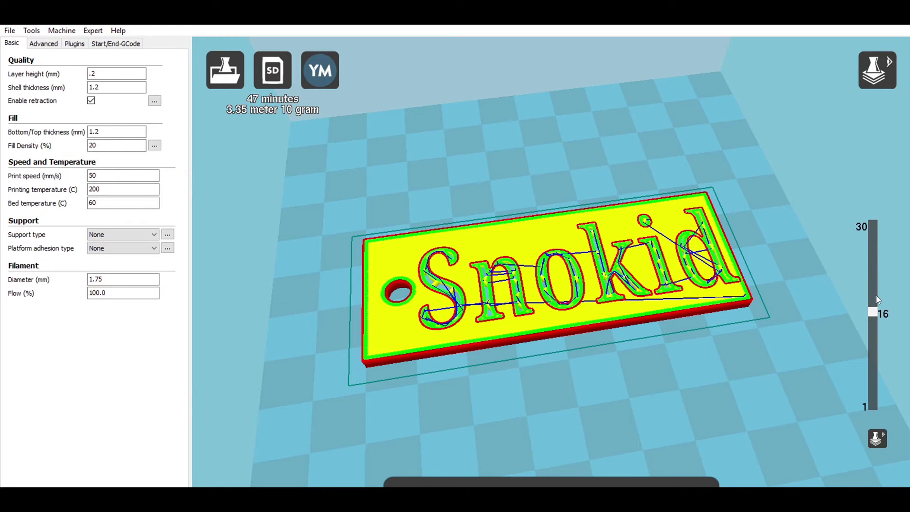
{"action": "mouse_move", "coordinate": [862, 61]}
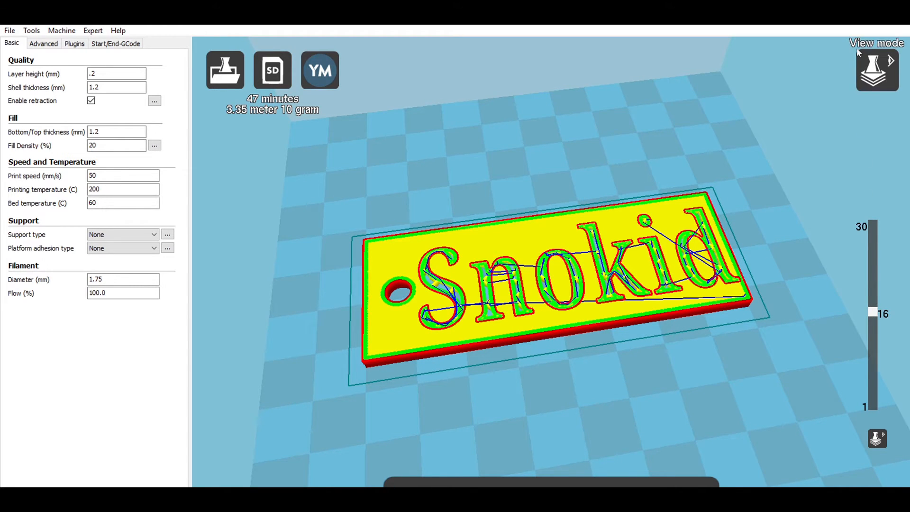
{"action": "mouse_move", "coordinate": [835, 55]}
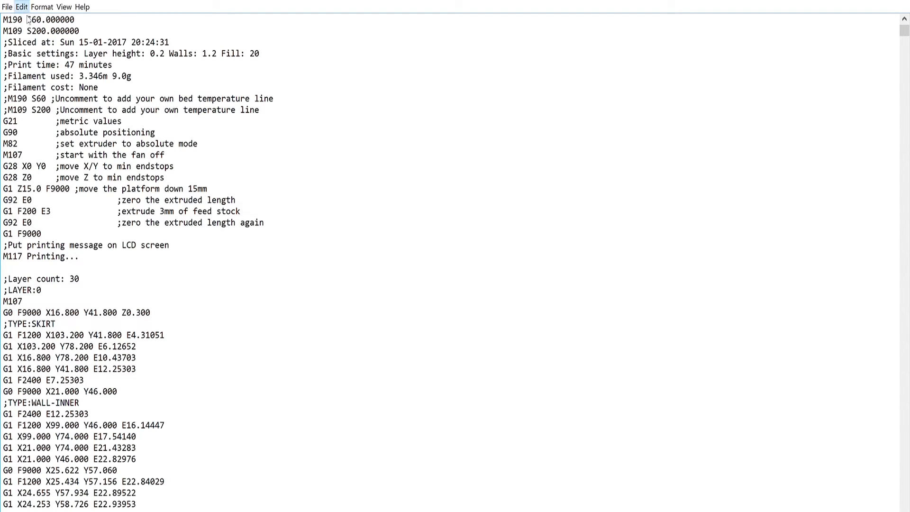
{"action": "mouse_move", "coordinate": [342, 183]}
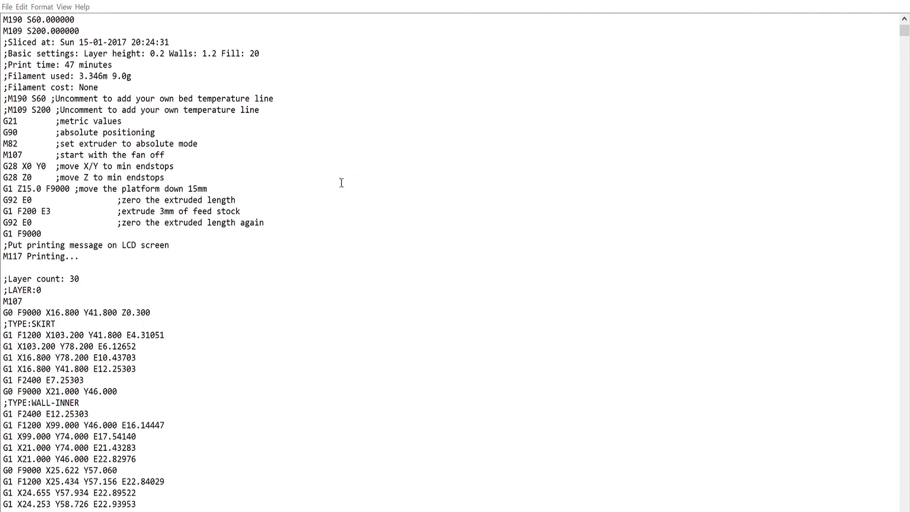
{"action": "mouse_move", "coordinate": [157, 118]}
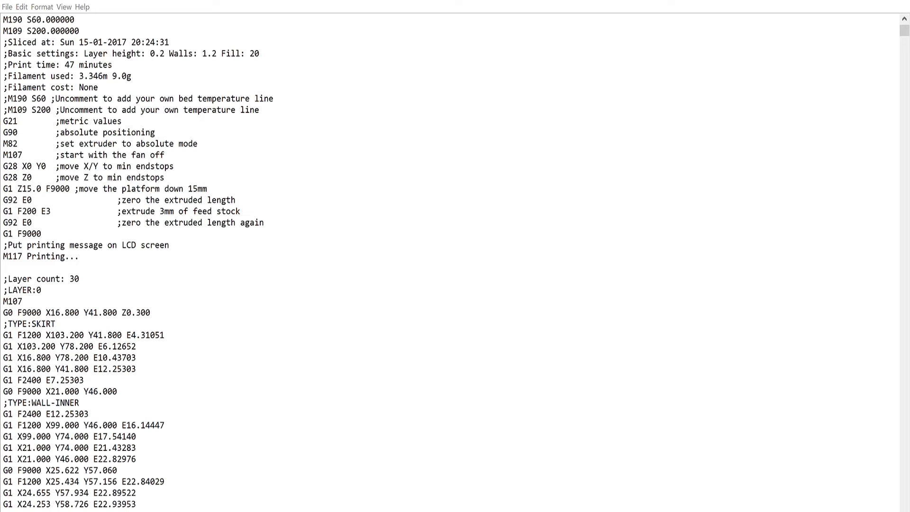
{"action": "mouse_move", "coordinate": [238, 109]}
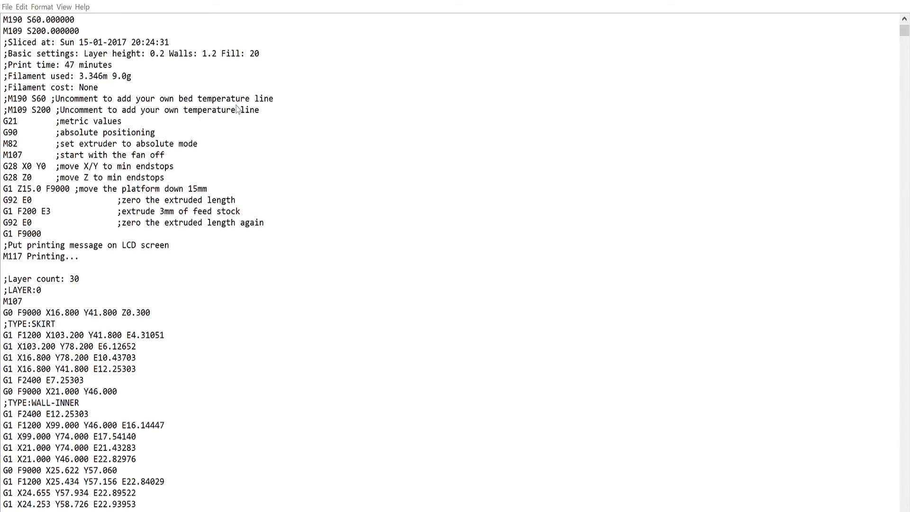
{"action": "mouse_move", "coordinate": [483, 304]}
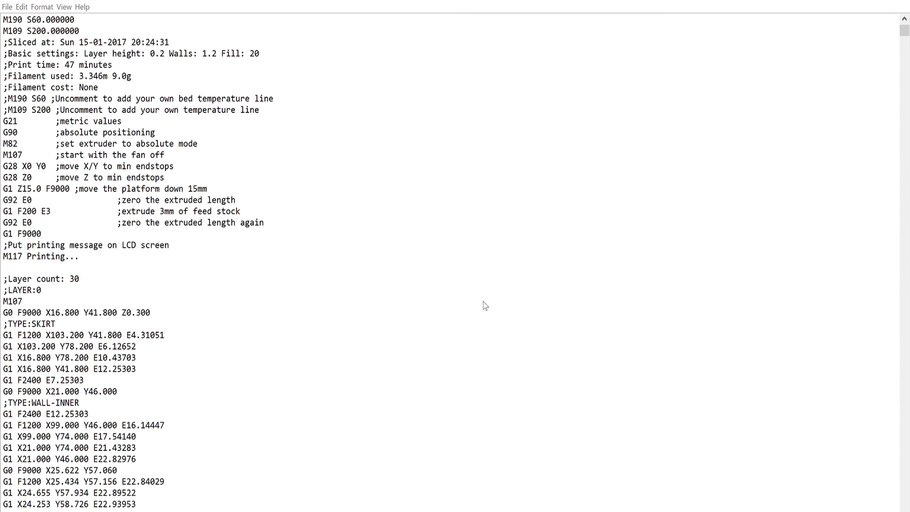
{"action": "mouse_move", "coordinate": [240, 129]}
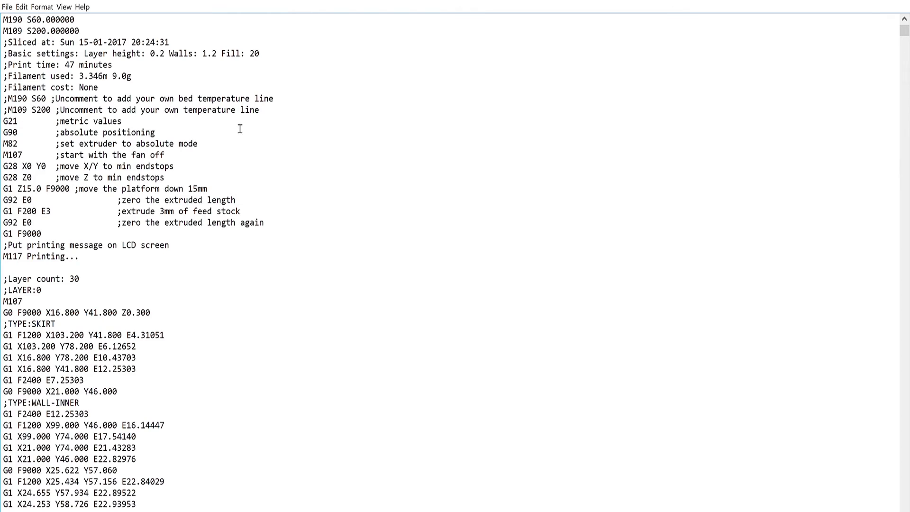